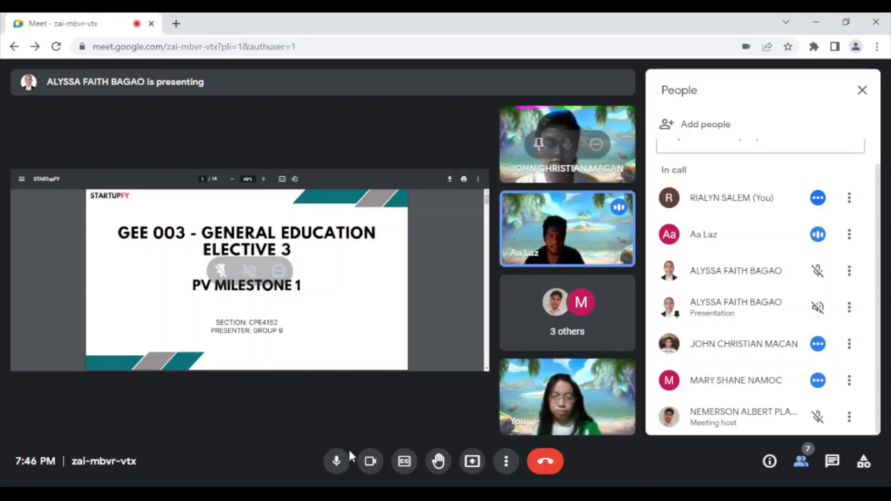
Step: Mute your microphone while the presenter advances the SPRINTprint deck
left_click(337, 462)
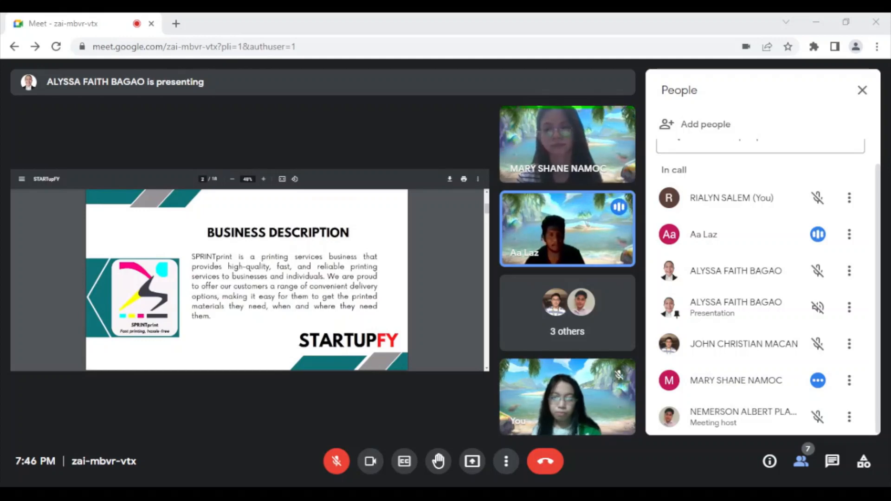
left_click(862, 90)
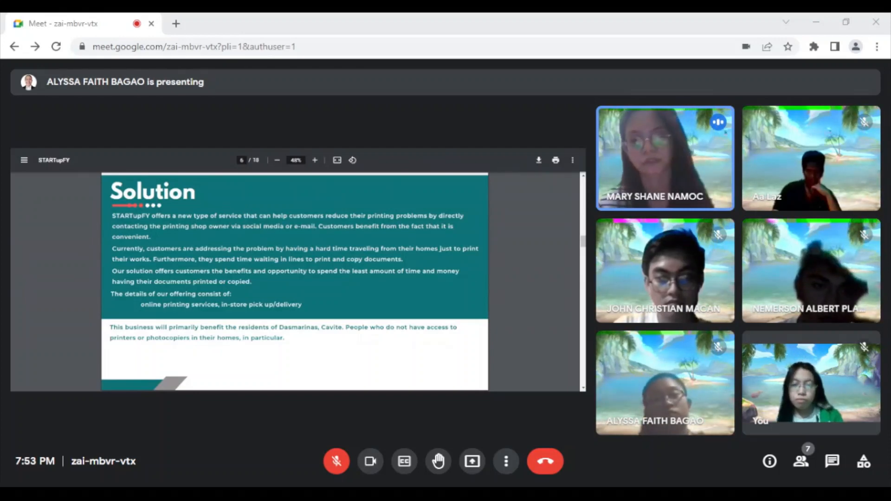
mouse_move(665, 158)
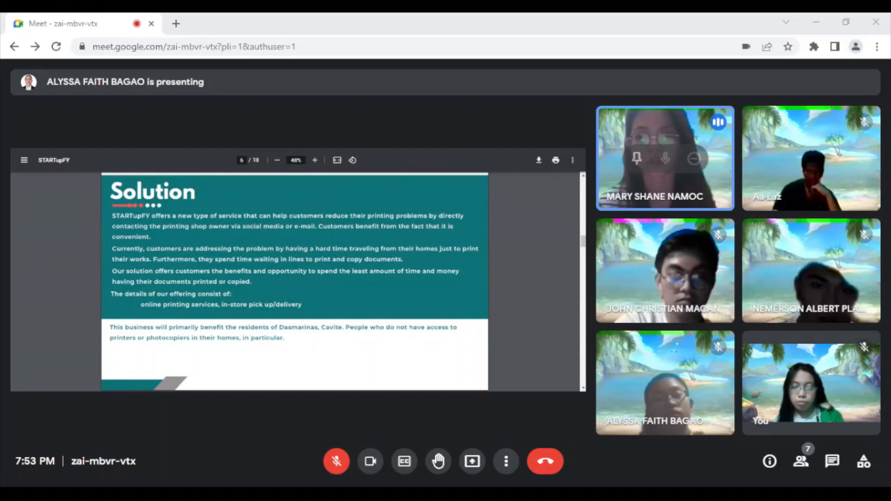
mouse_move(336, 462)
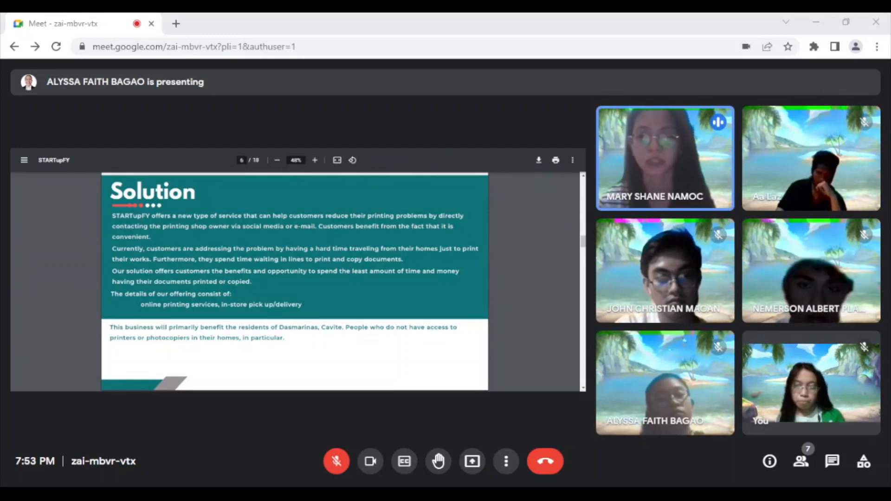
mouse_move(665, 158)
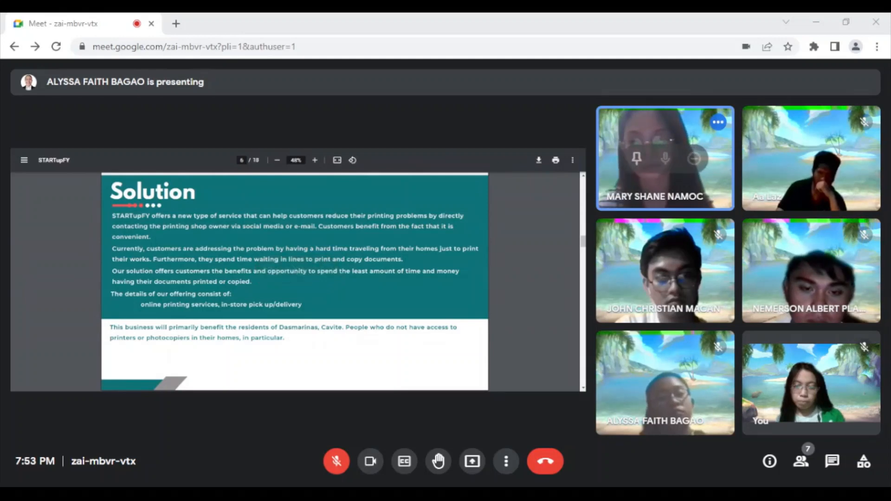
mouse_move(336, 462)
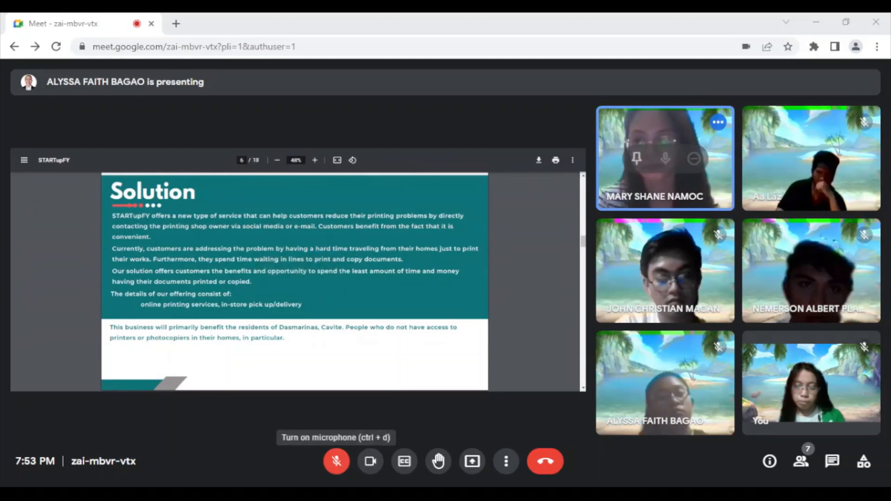
left_click(336, 462)
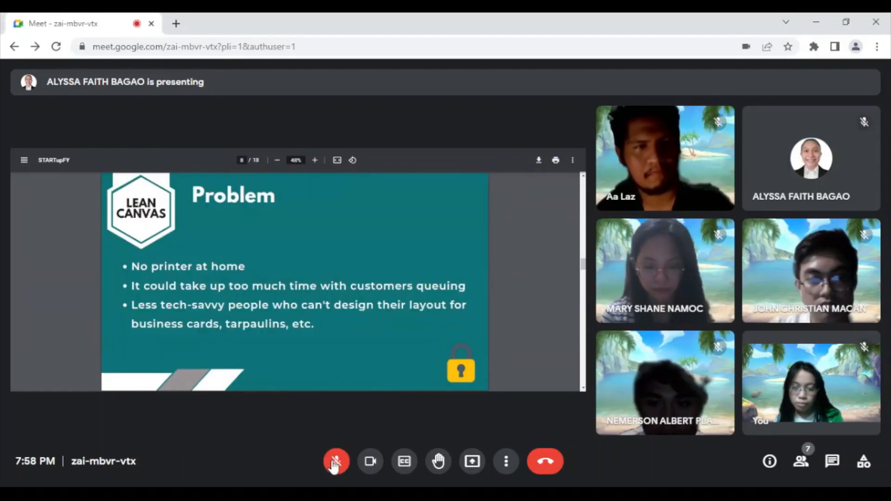
Step: Unmute your microphone to speak about the Lean Canvas Problem slide
left_click(336, 462)
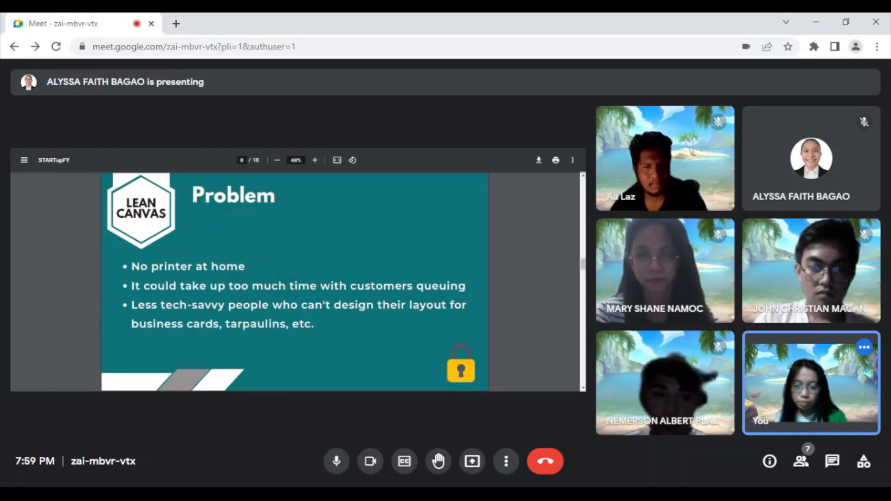
Step: Mute your microphone again after finishing your part on the Problem slide
left_click(337, 462)
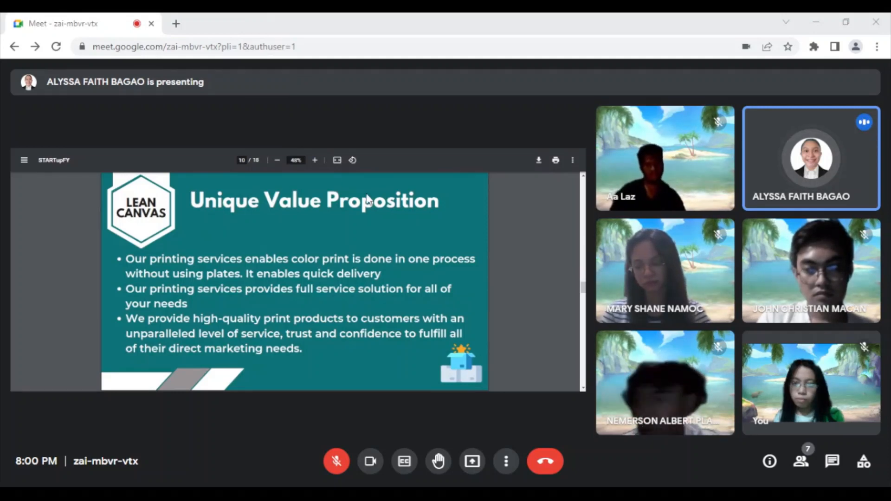
mouse_move(611, 238)
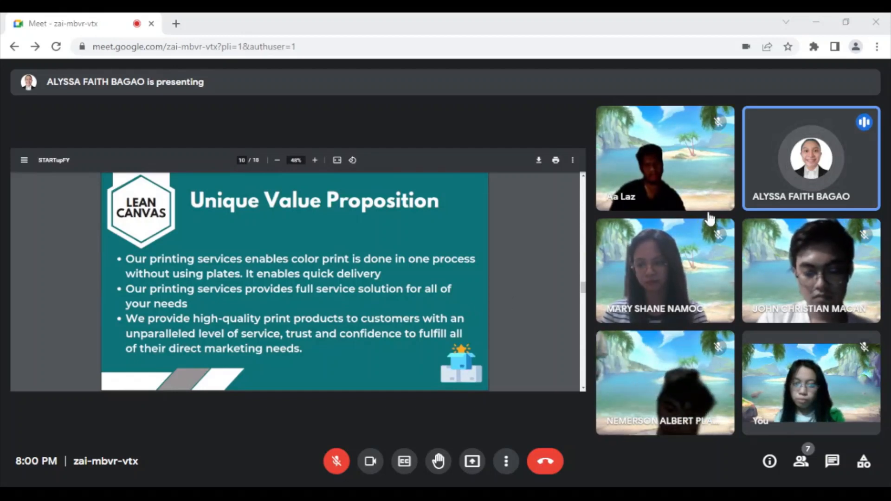
mouse_move(711, 219)
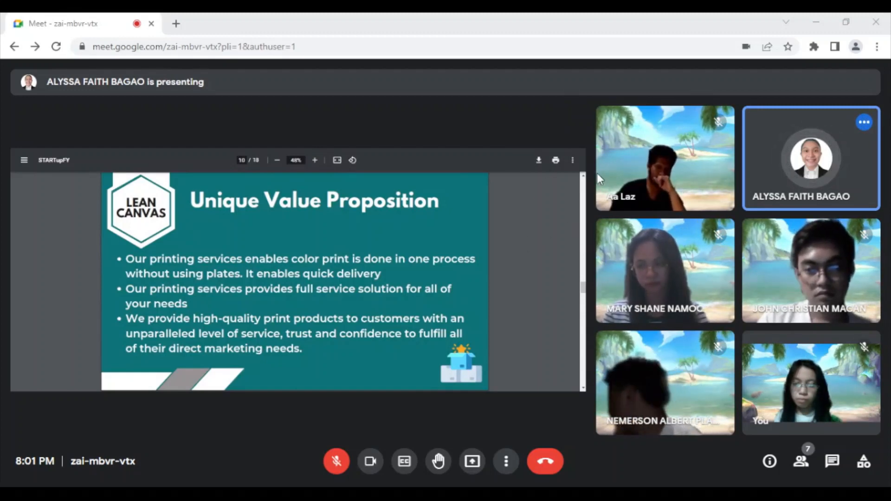
mouse_move(552, 130)
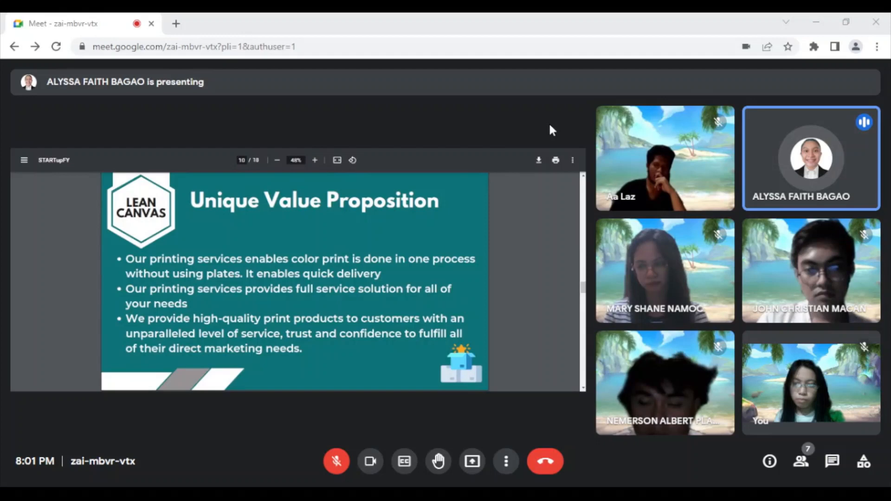
mouse_move(733, 120)
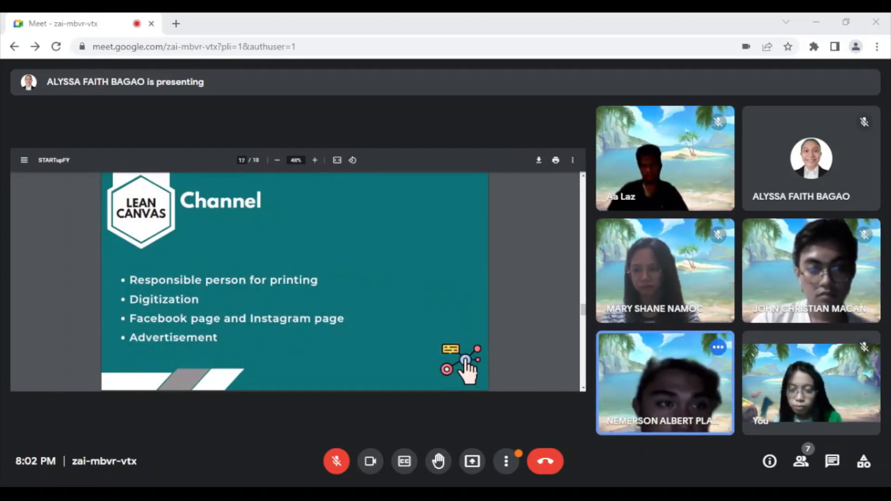
mouse_move(285, 427)
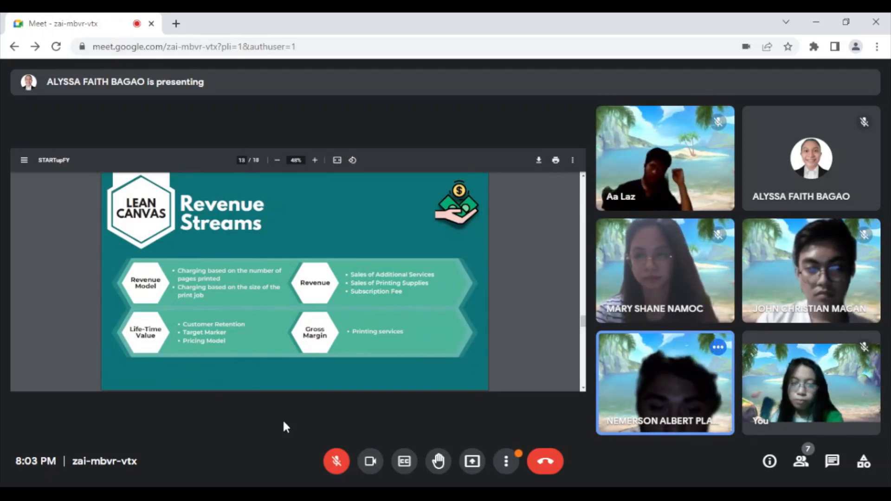
mouse_move(369, 207)
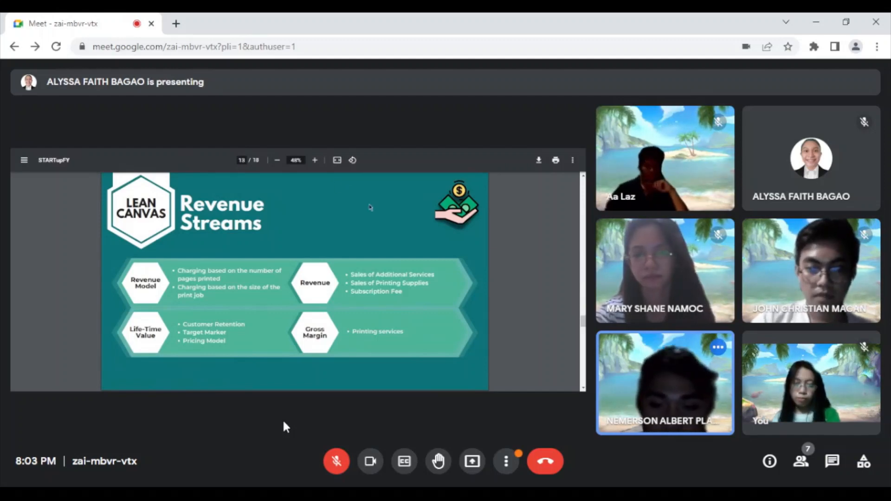